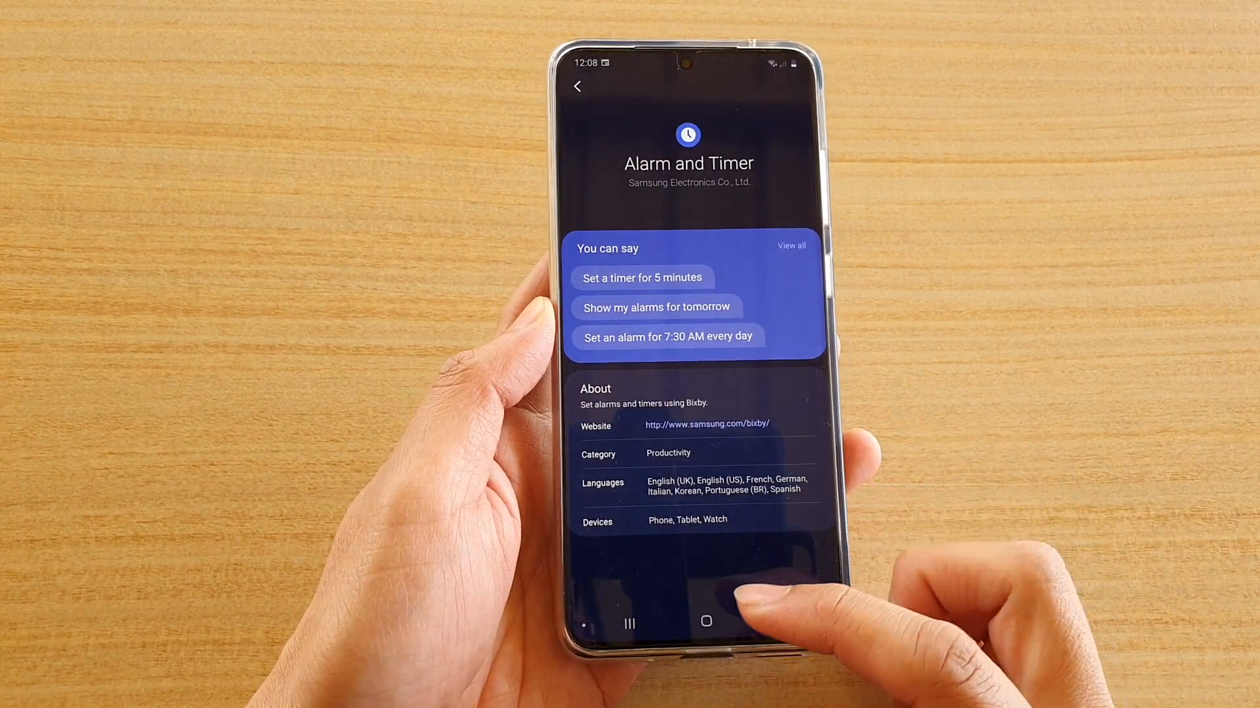
# - Leave the Alarm and Timer capsule page to get back to Bixby Home's greeting and suggestions
pyautogui.click(705, 622)
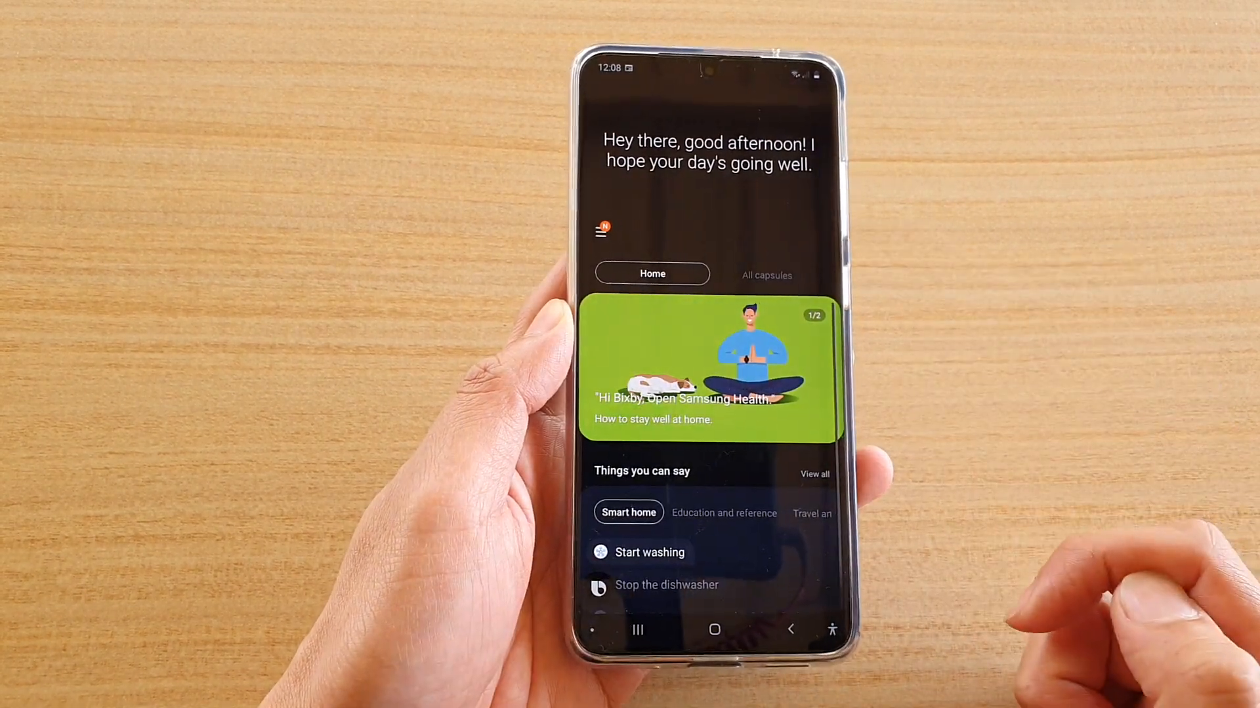
# - Go through My capsules to Alarm and Timer and view all 'You can say' commands
pyautogui.click(601, 230)
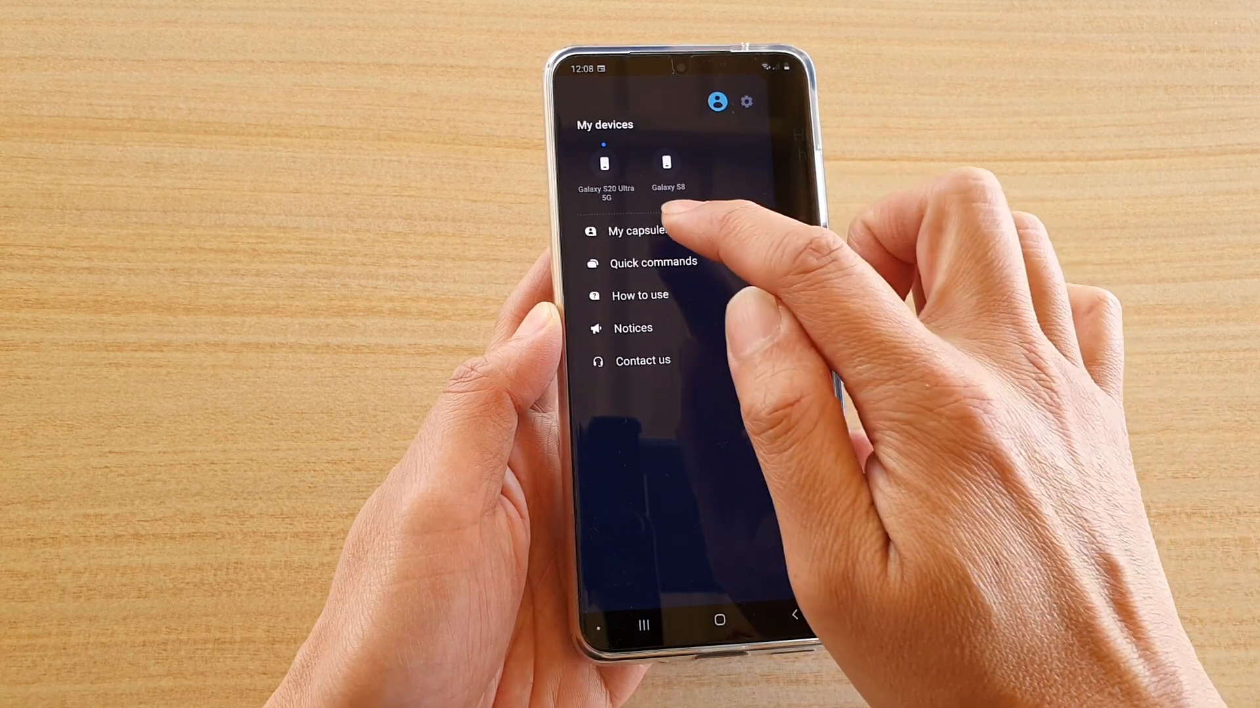
pyautogui.click(637, 230)
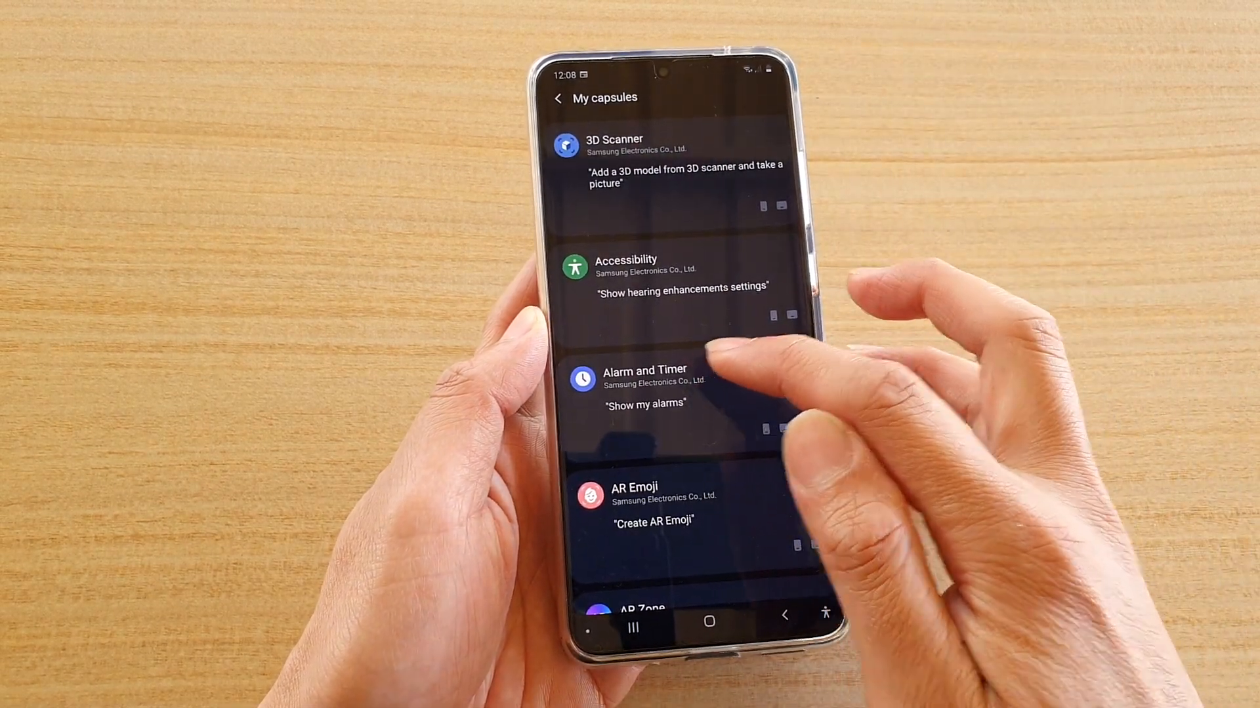
pyautogui.click(644, 378)
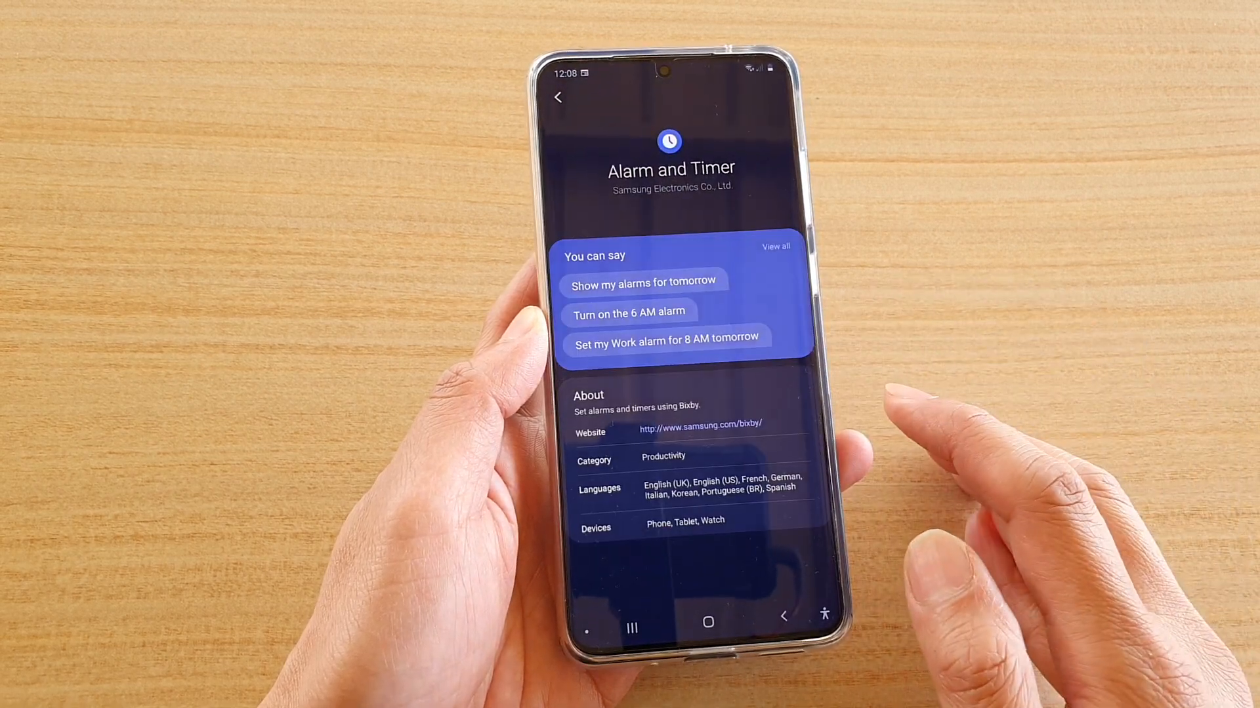
pyautogui.click(775, 246)
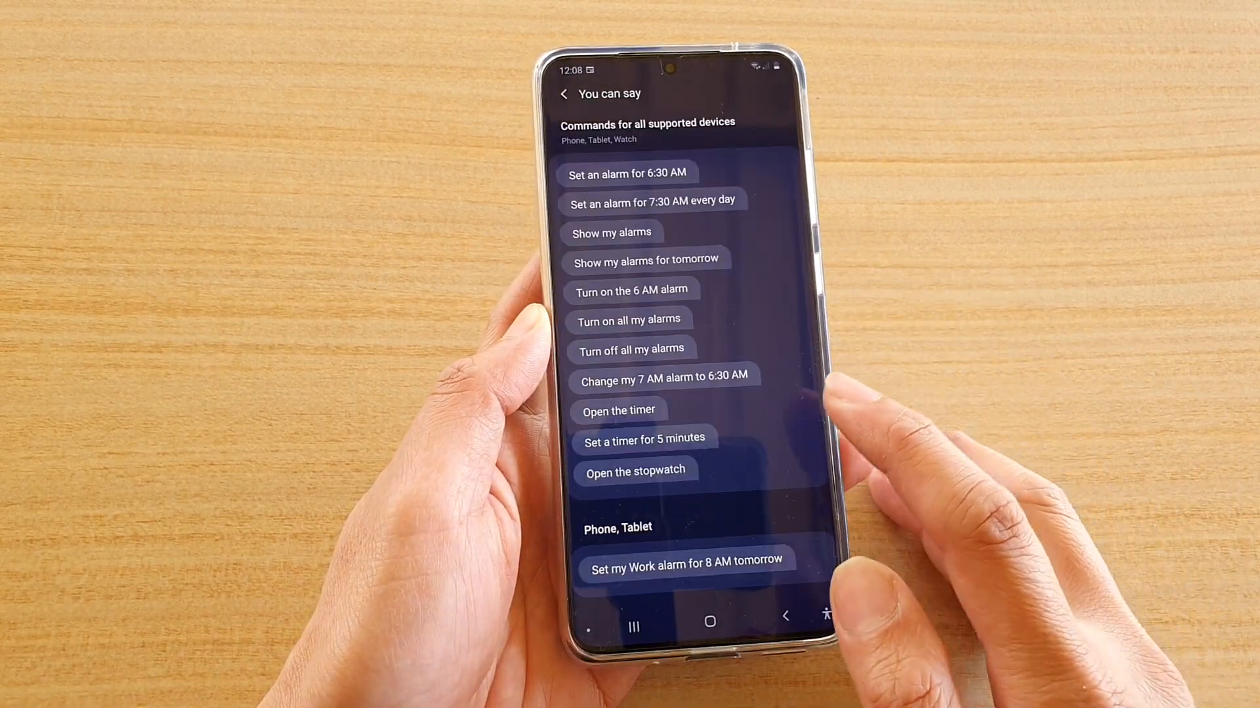